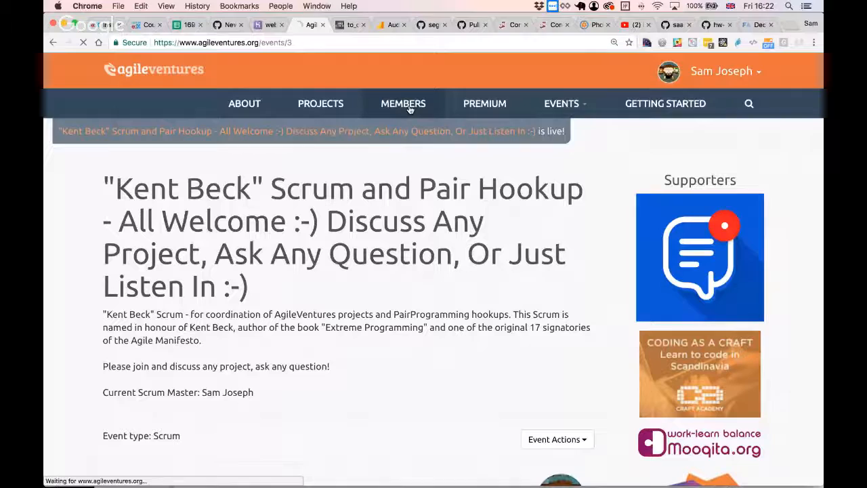
# - Go to Members, then open the co-founder's card to see their GitHub contribution activity
pyautogui.click(403, 103)
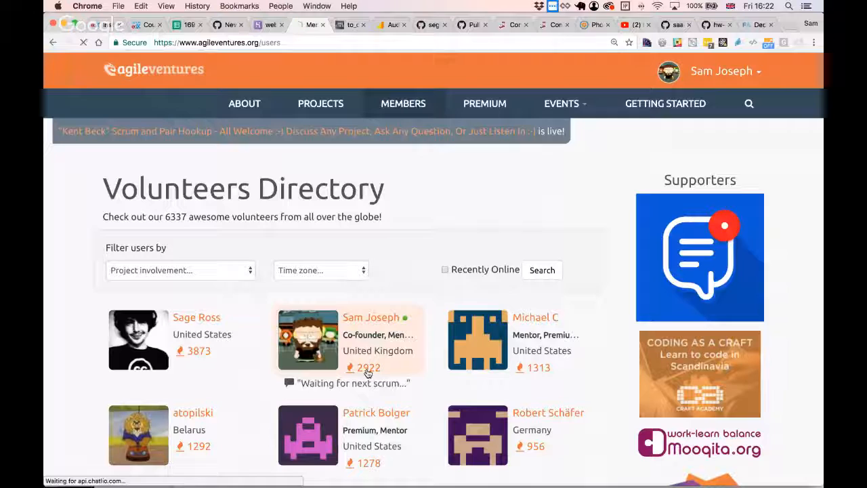
pyautogui.click(370, 317)
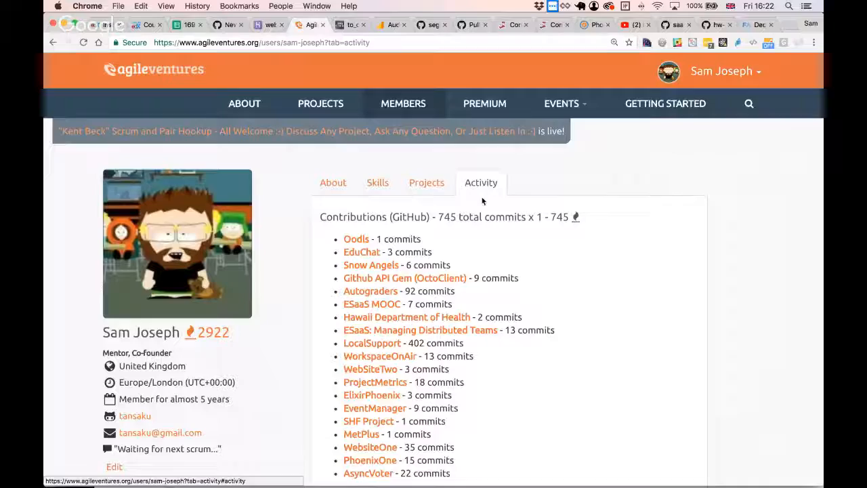
pyautogui.scroll(-3)
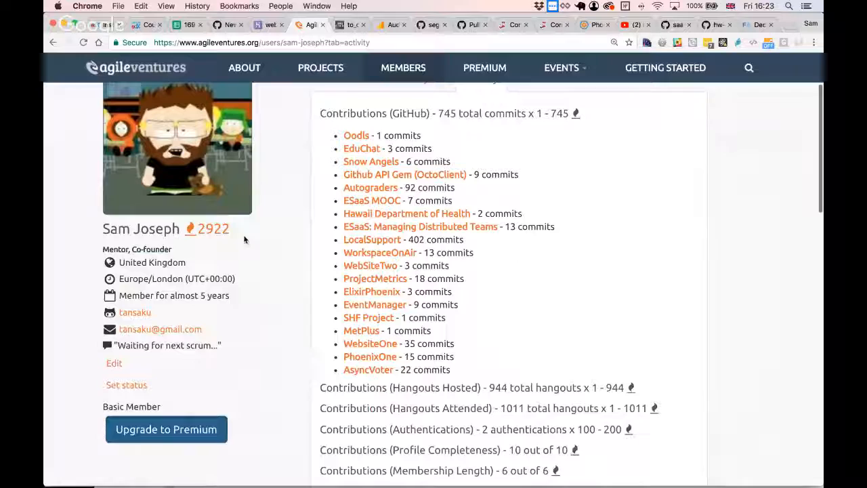
pyautogui.moveTo(602, 303)
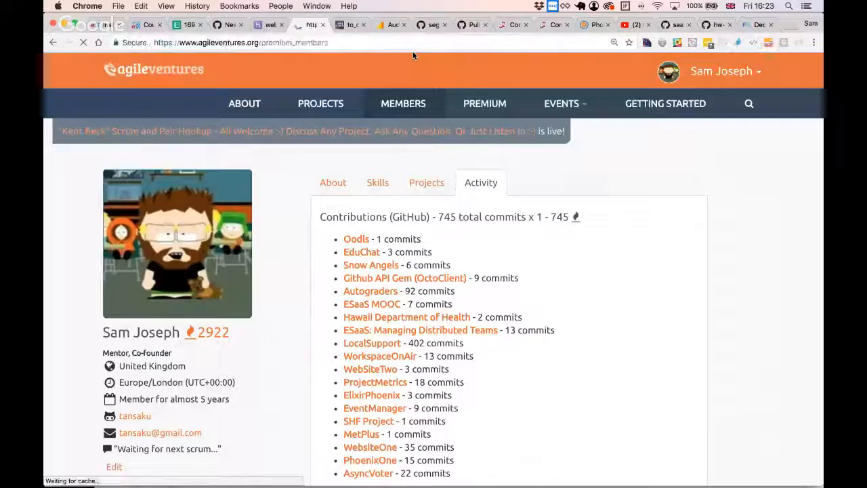
# - View a premium member's profile with 223 karma, then return to the co-founder's biography
pyautogui.click(402, 103)
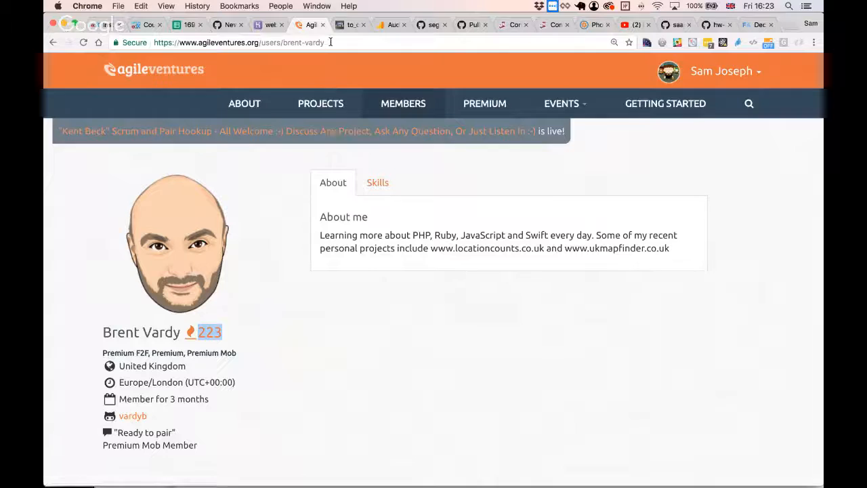
pyautogui.click(377, 182)
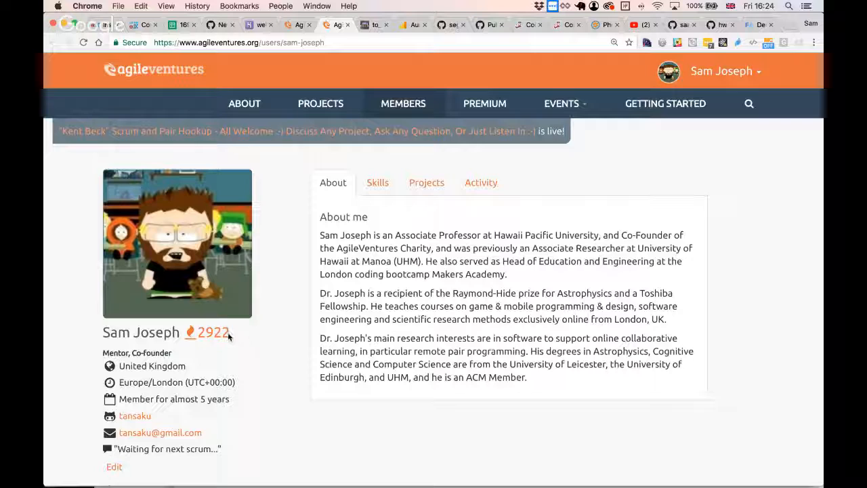
# - Open the karma activity breakdown, then request the premium member's activity tab, which shows no activity log
pyautogui.doubleClick(213, 332)
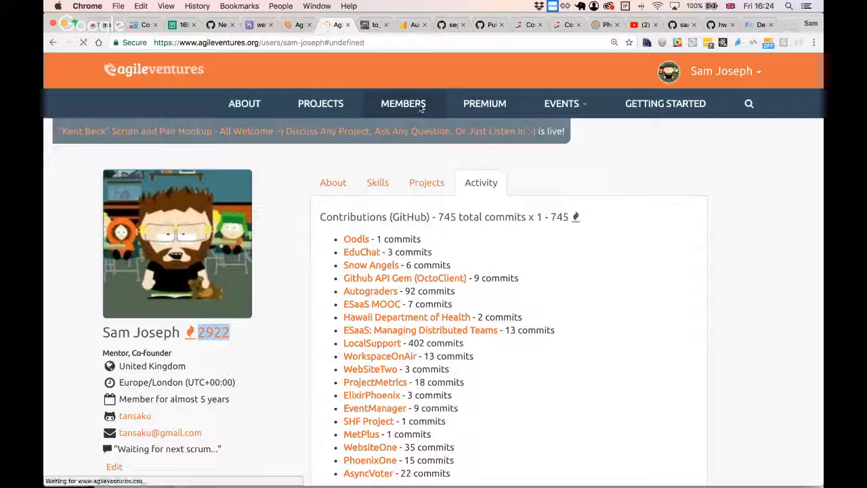
pyautogui.click(403, 104)
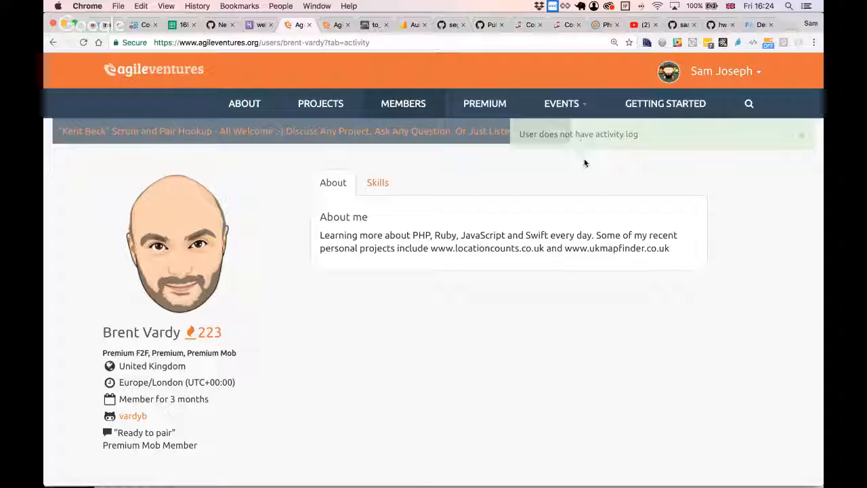
# - Dismiss the 'User does not have activity log' notice and show current projects, starting with OpenFarm
pyautogui.click(320, 103)
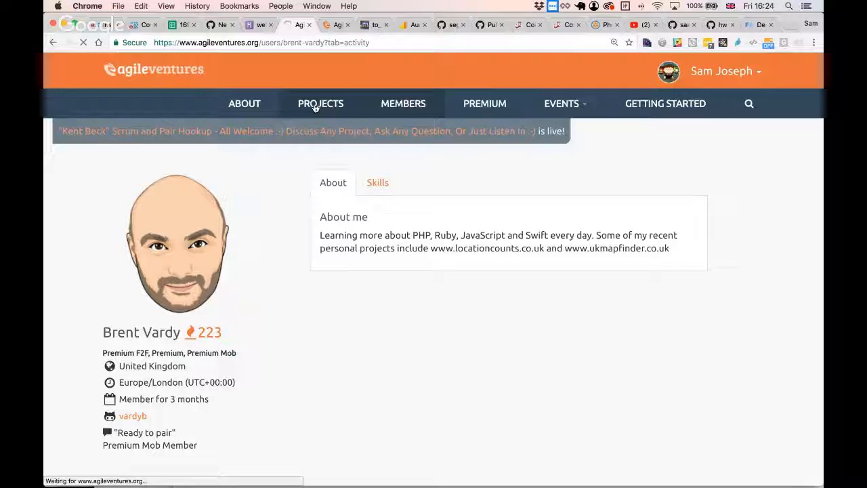
pyautogui.click(320, 103)
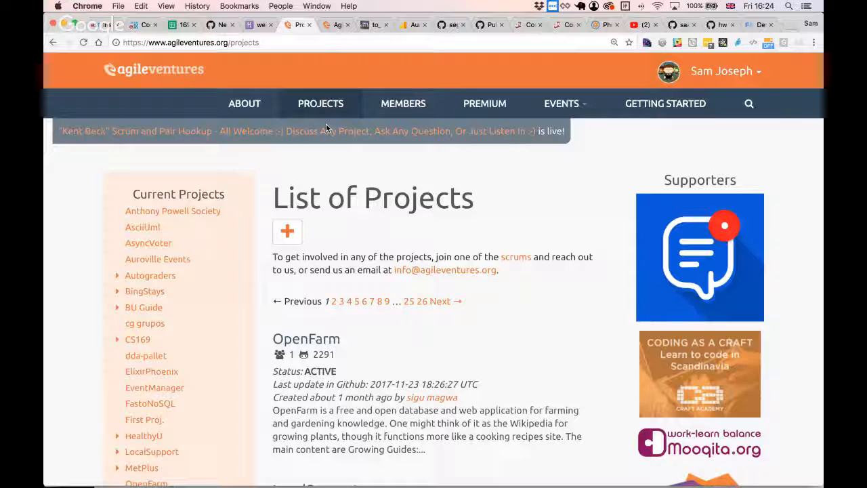
# - Scroll through the LocalSupport project page's description, documents, videos and activity counts
pyautogui.scroll(-3)
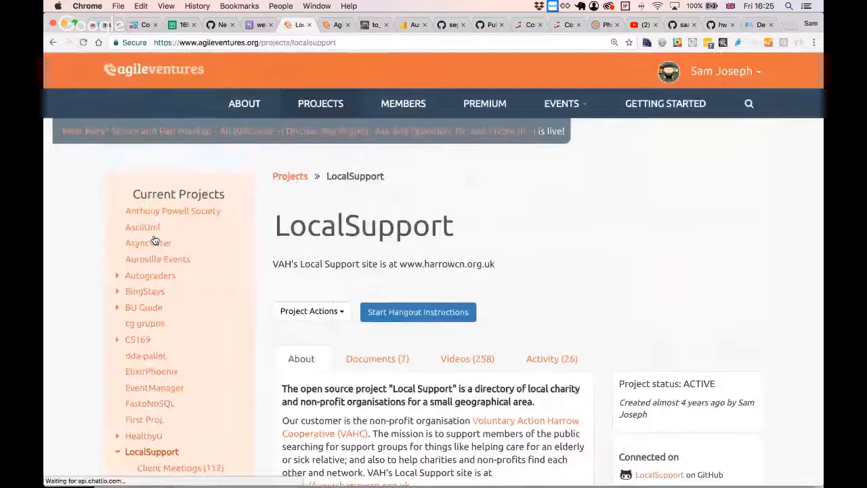
pyautogui.scroll(-3)
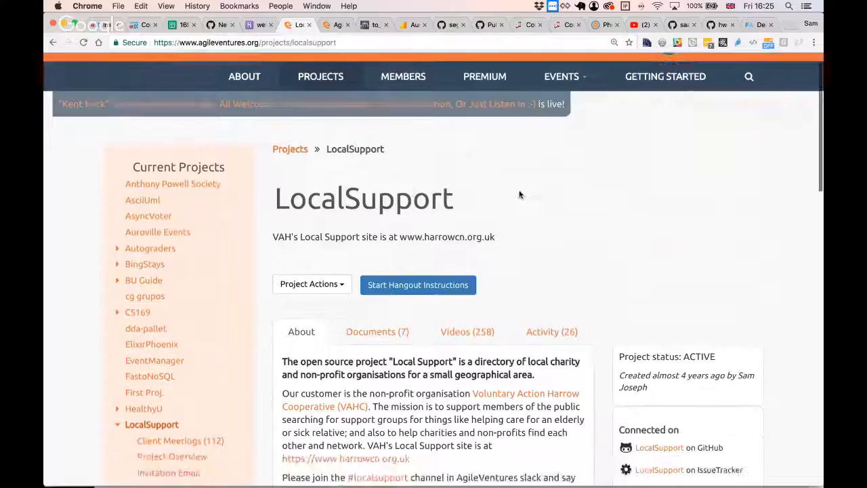
pyautogui.scroll(-3)
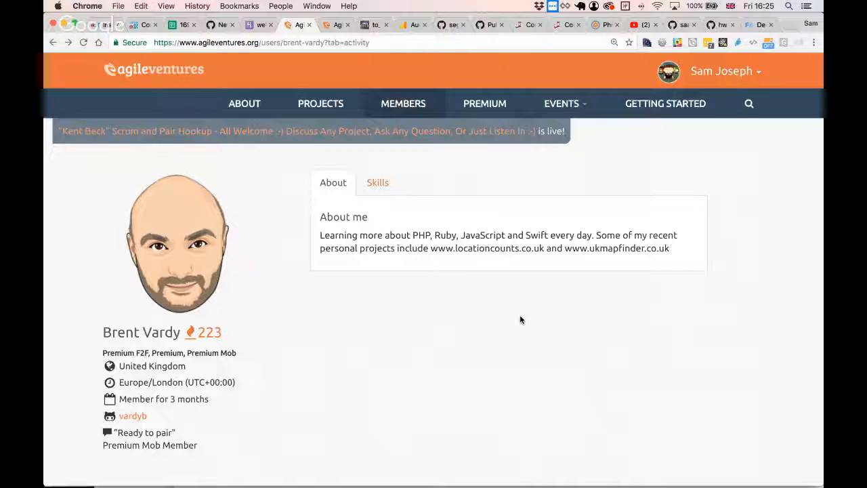
pyautogui.moveTo(241, 345)
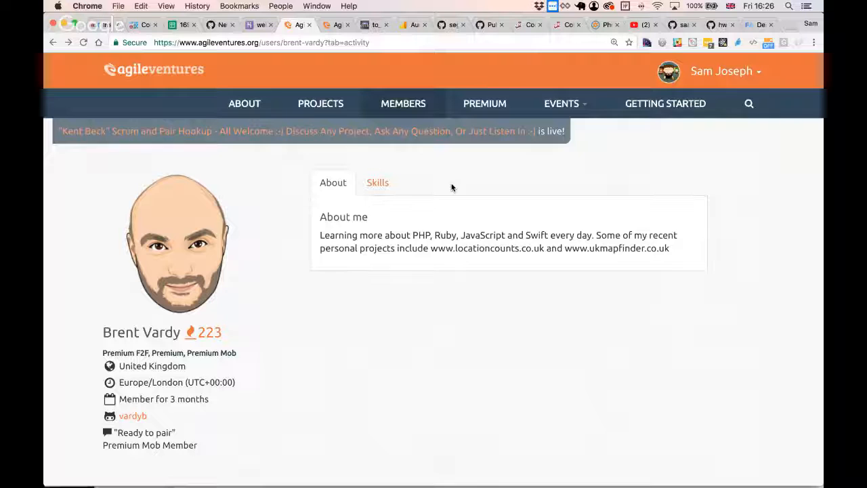
pyautogui.moveTo(403, 103)
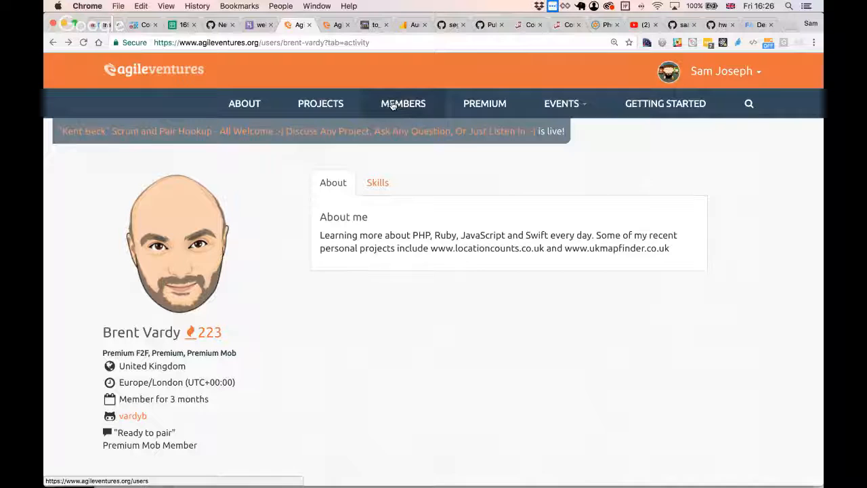
# - Switch to the Codewars tab and start logging in for comparison
pyautogui.click(376, 25)
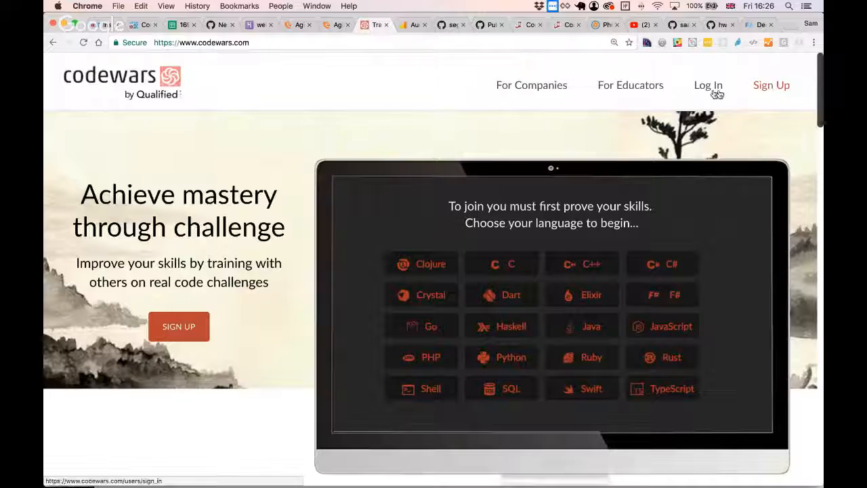
pyautogui.click(707, 85)
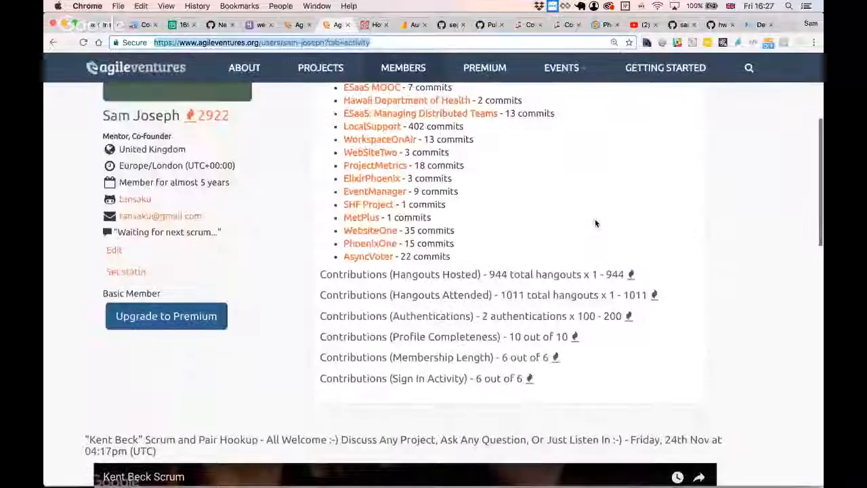
# - Scroll through the co-founder's Activity tab listing GitHub commits per project and karma contributions
pyautogui.moveTo(319, 337); pyautogui.dragTo(549, 357)
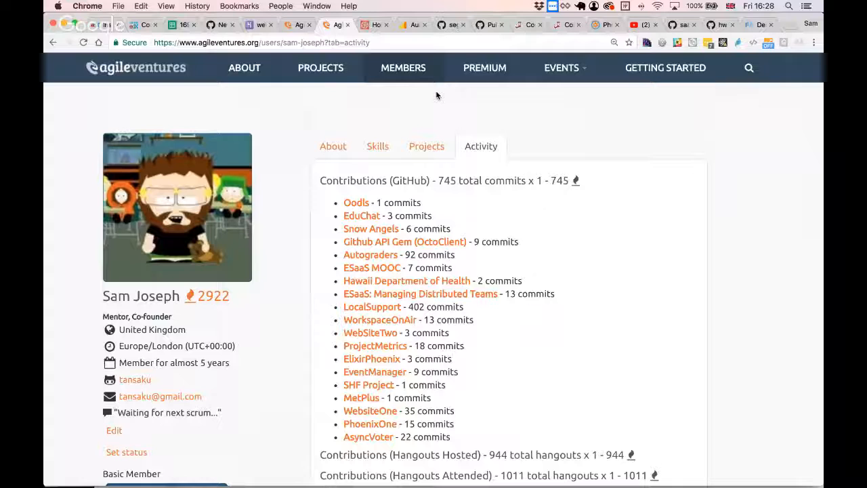
pyautogui.scroll(-3)
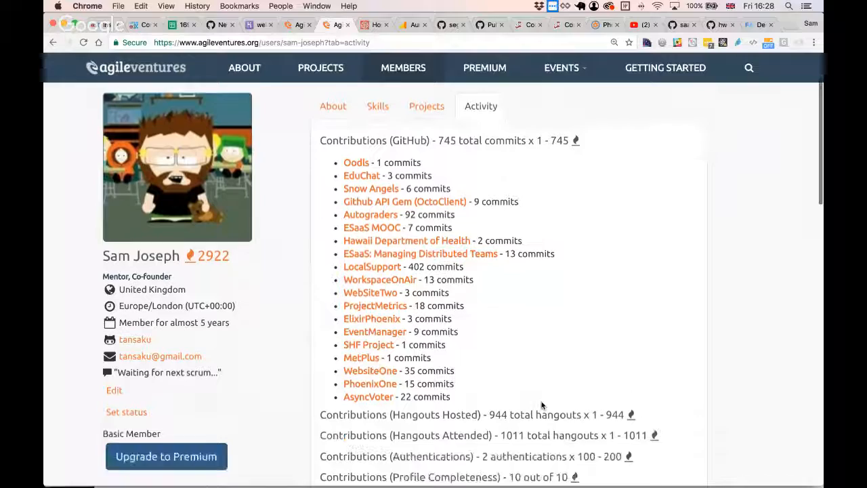
pyautogui.scroll(-3)
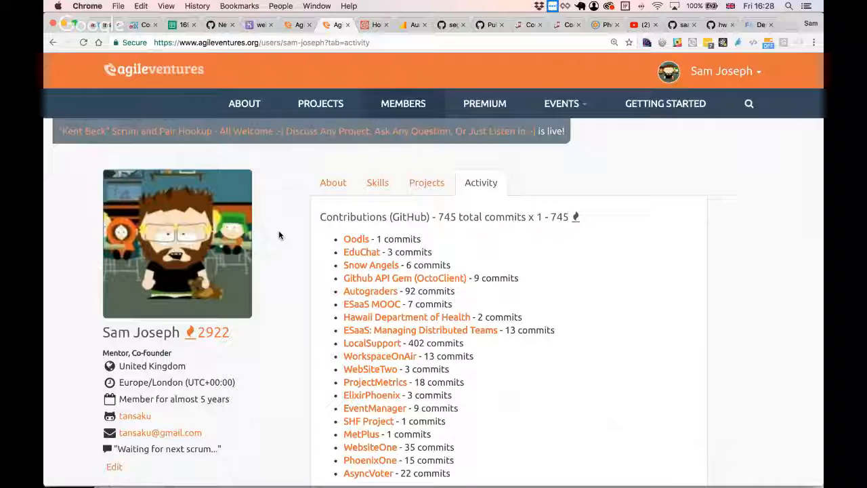
pyautogui.moveTo(161, 154)
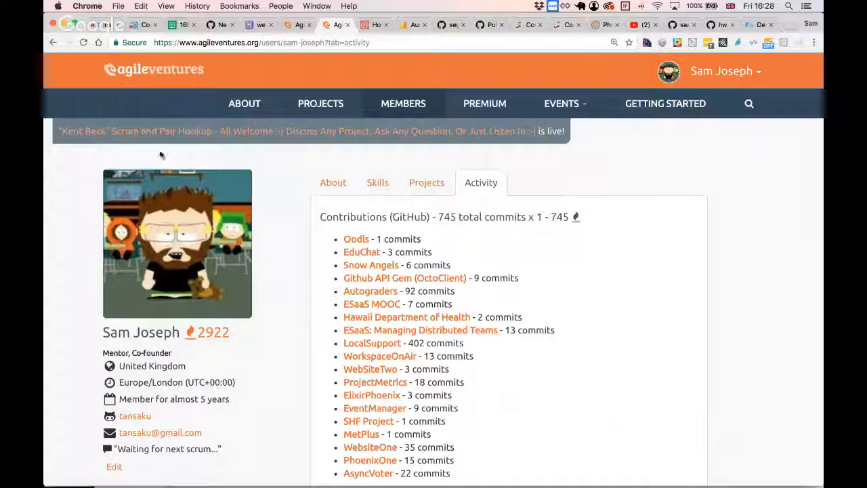
pyautogui.moveTo(310, 207)
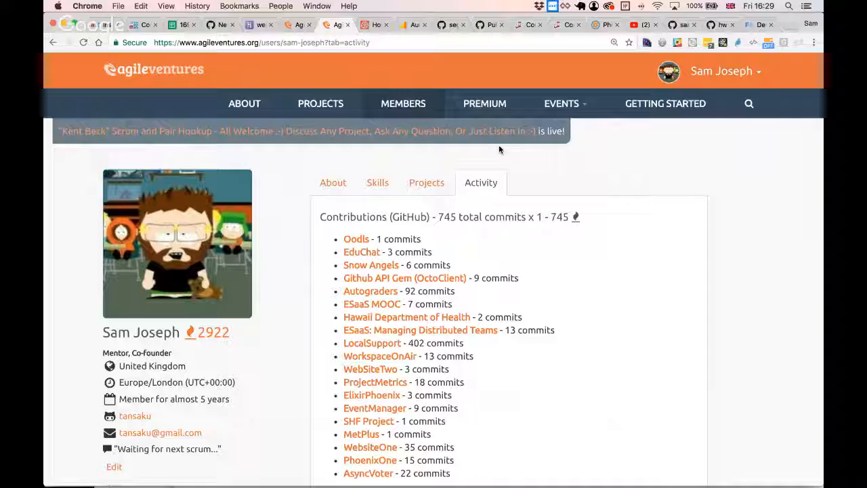
pyautogui.moveTo(256, 363)
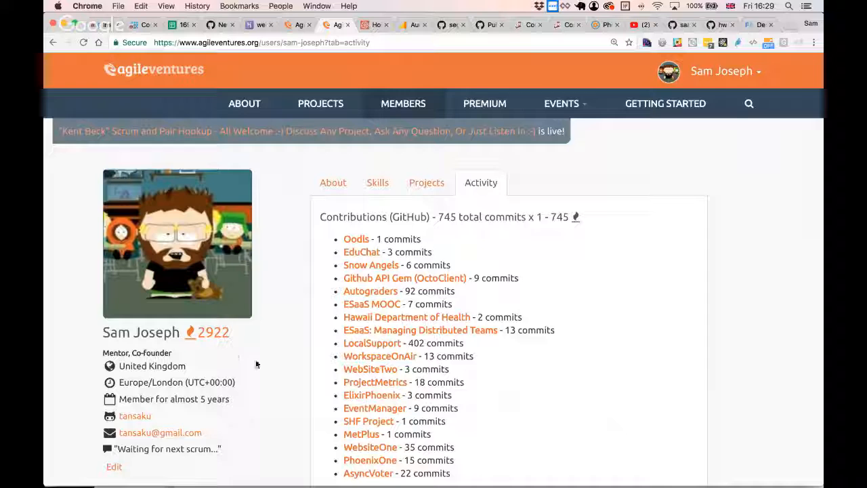